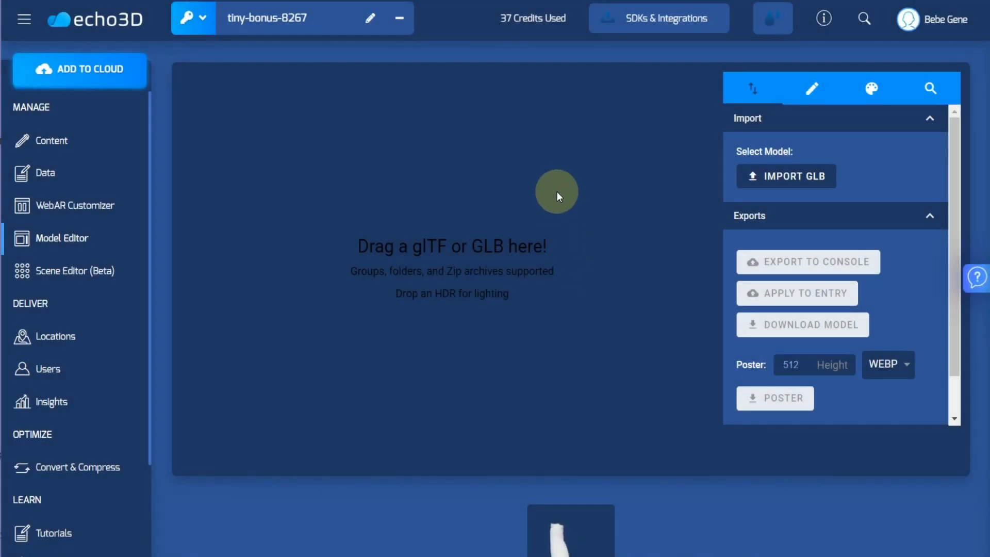
pyautogui.moveTo(563, 150)
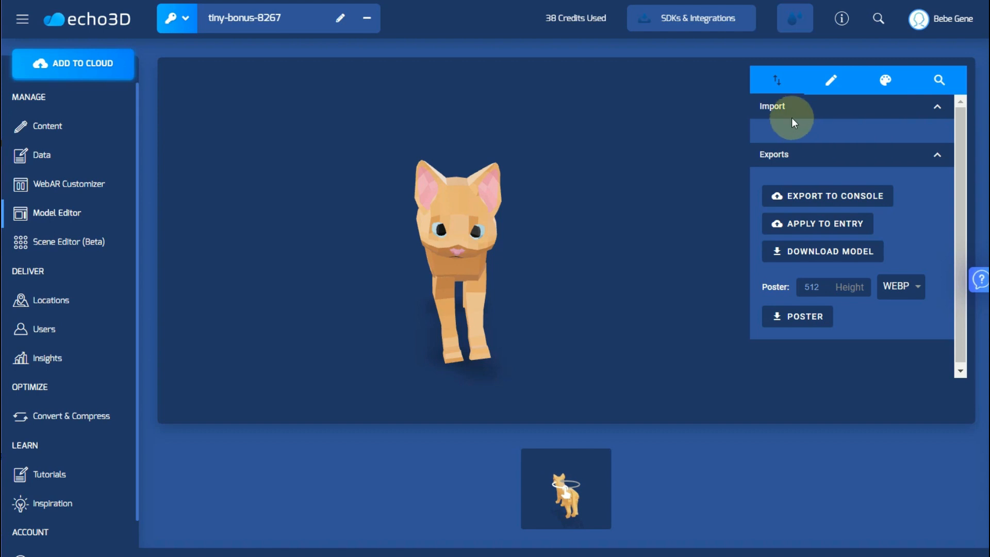
# - Set the cat's lighting exposure to 0.84 and shadow intensity to 0.83
pyautogui.click(829, 80)
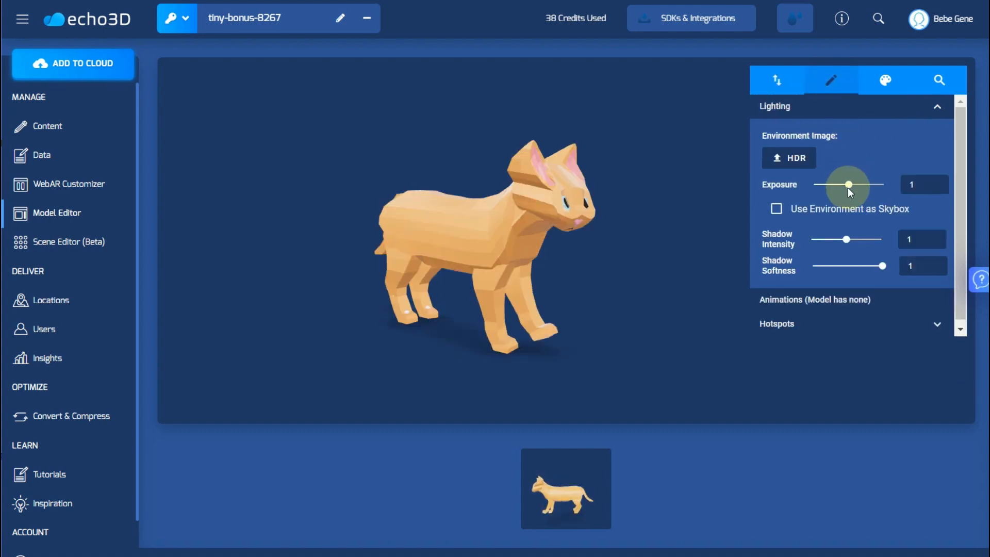
pyautogui.moveTo(847, 185); pyautogui.dragTo(824, 184)
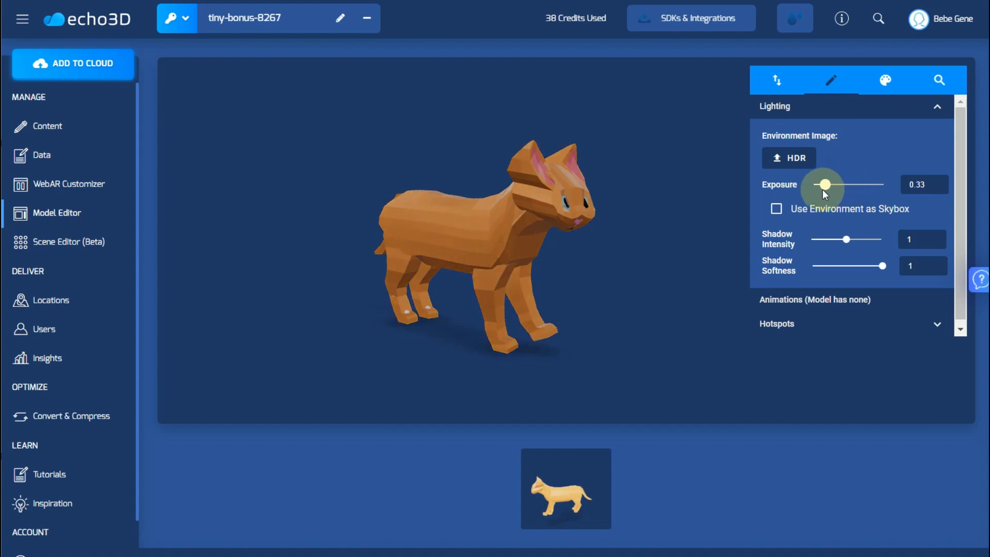
pyautogui.moveTo(823, 184); pyautogui.dragTo(844, 185)
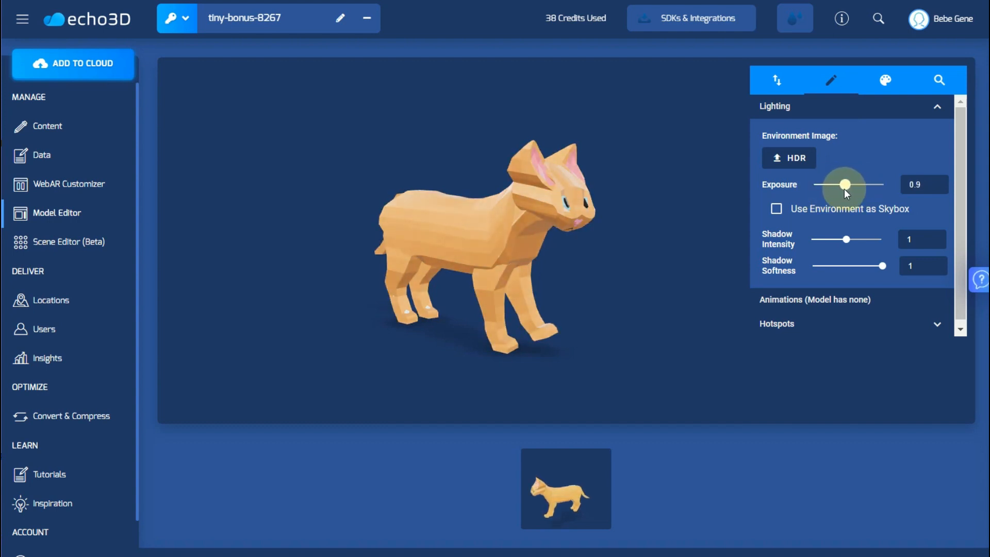
pyautogui.moveTo(846, 238); pyautogui.dragTo(829, 238)
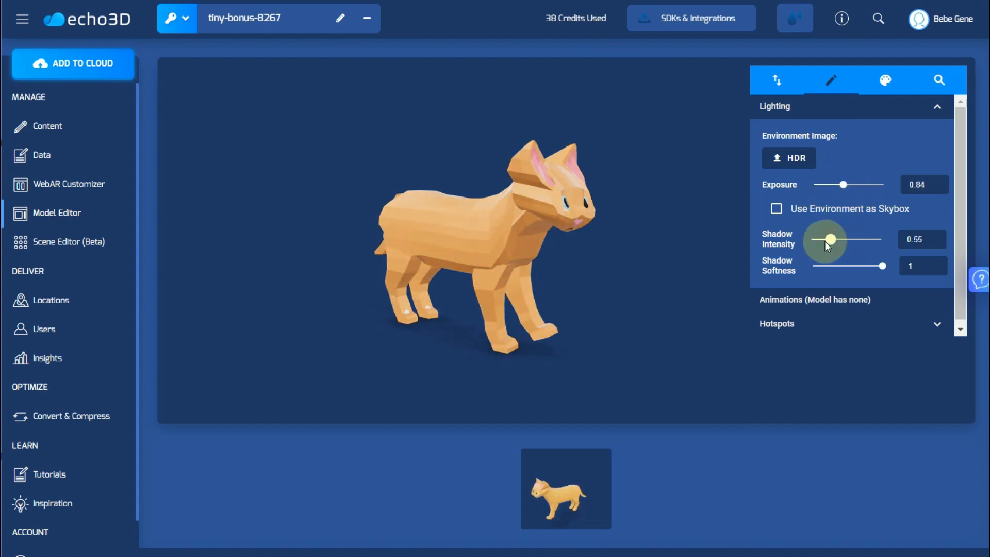
pyautogui.moveTo(830, 238); pyautogui.dragTo(846, 238)
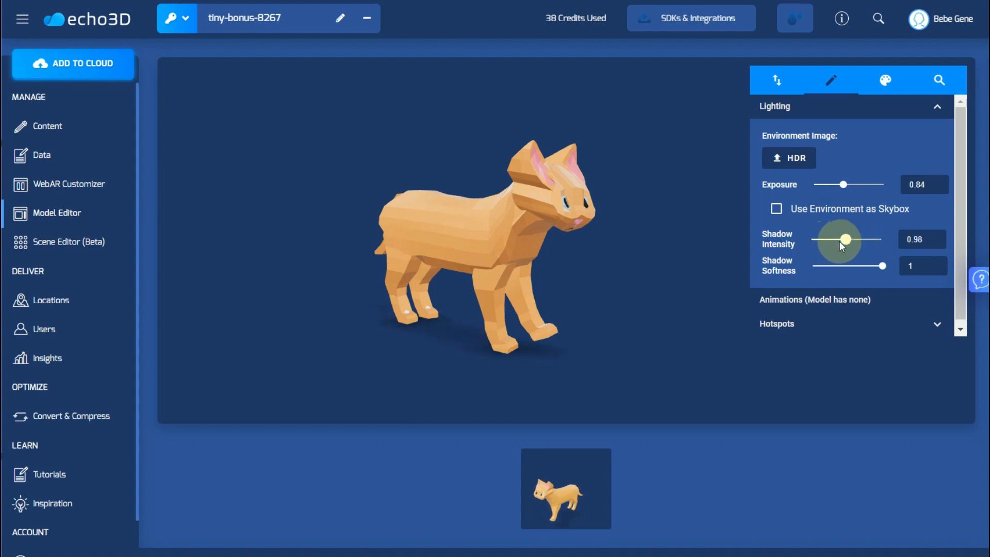
pyautogui.moveTo(845, 240); pyautogui.dragTo(840, 234)
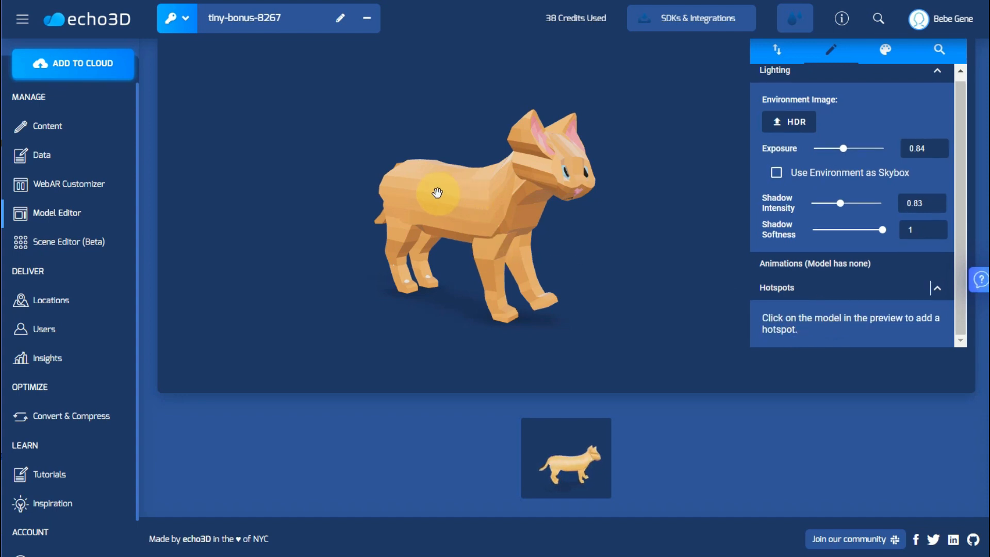
# - Place a hotspot on the cat's head labelled 'Head' and add it
pyautogui.click(540, 178)
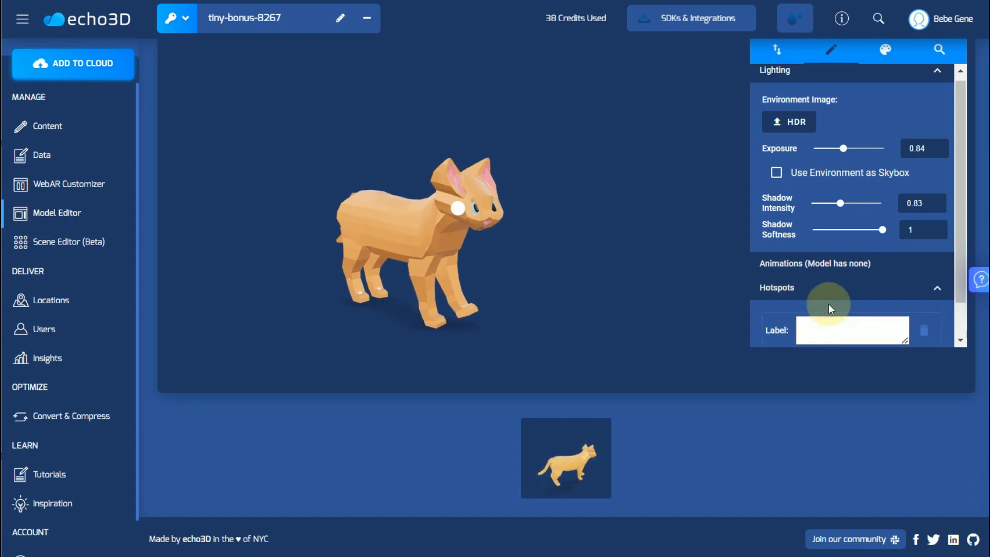
pyautogui.write('Head')
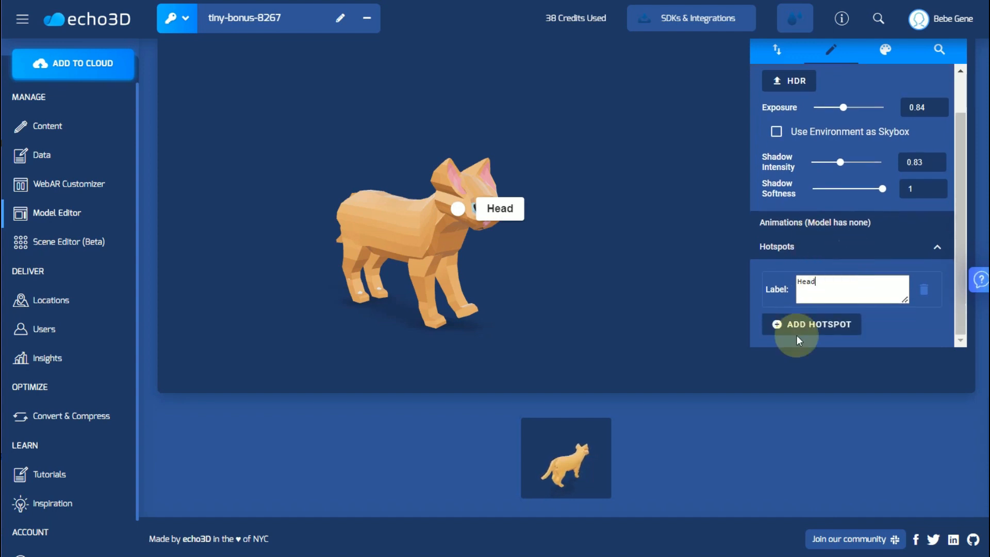
pyautogui.click(811, 324)
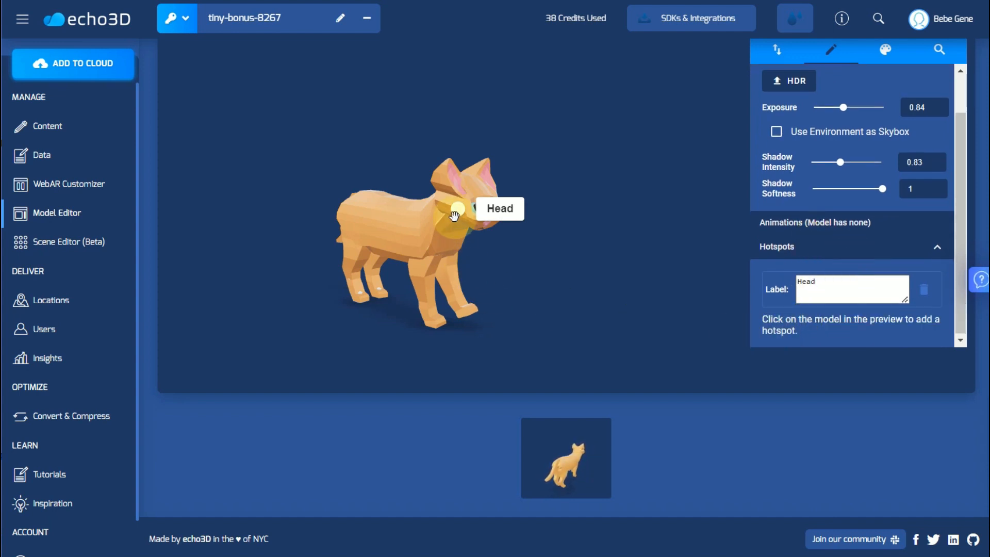
pyautogui.click(885, 80)
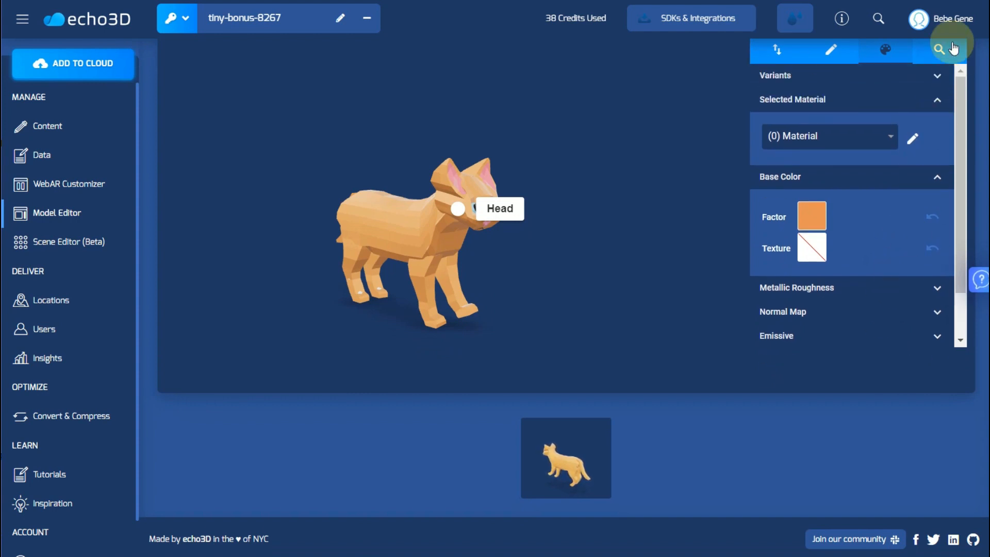
# - Show the cat model's raw glTF JSON with its asset, scene and node details
pyautogui.click(940, 49)
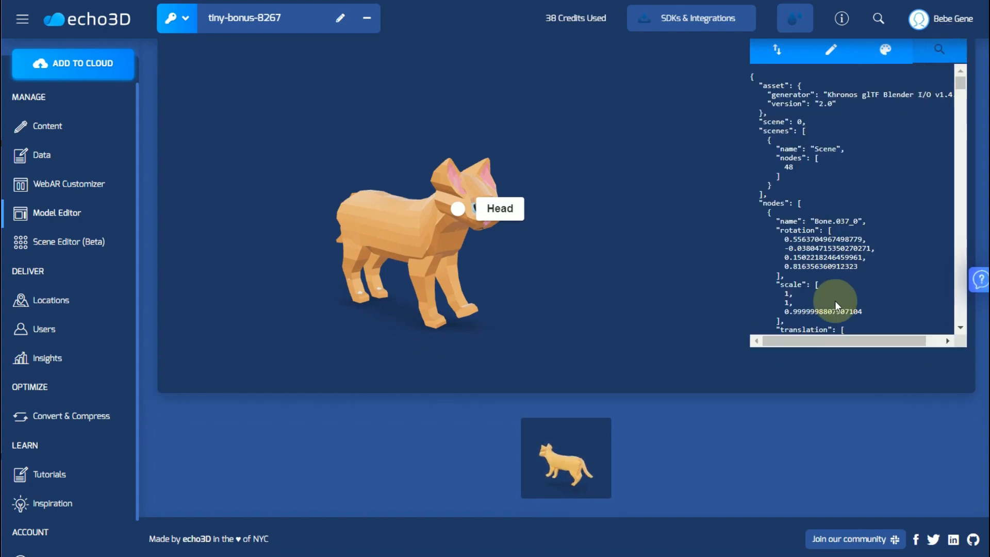